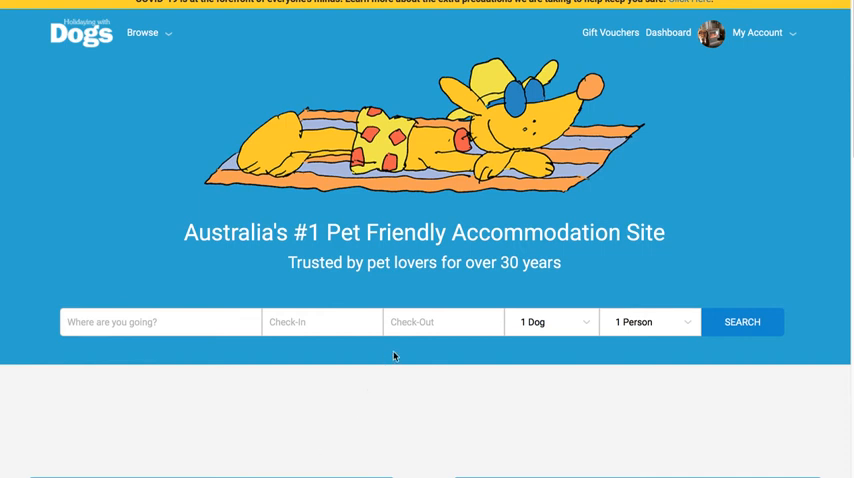
{"action": "mouse_move", "coordinate": [473, 357]}
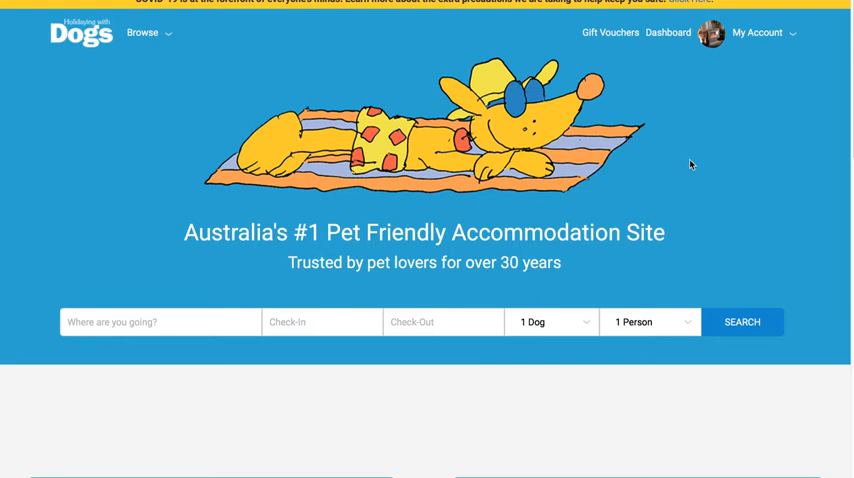
{"action": "mouse_move", "coordinate": [675, 35]}
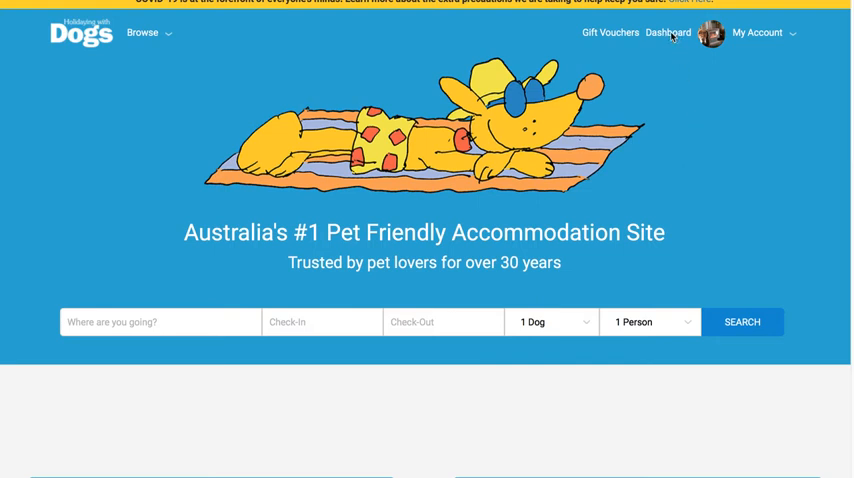
Go to the property manager dashboard and scroll through the eight unread messages.
{"action": "left_click", "coordinate": [666, 32]}
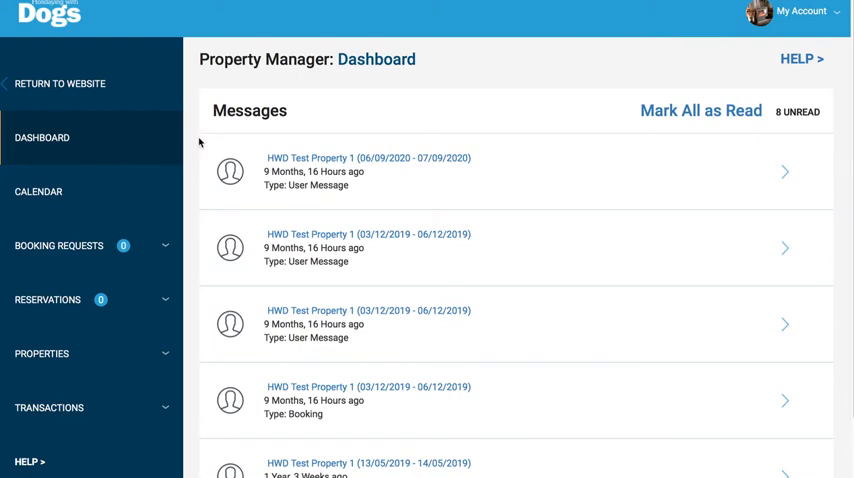
{"action": "scroll", "scroll_direction": "down", "scroll_amount": 3}
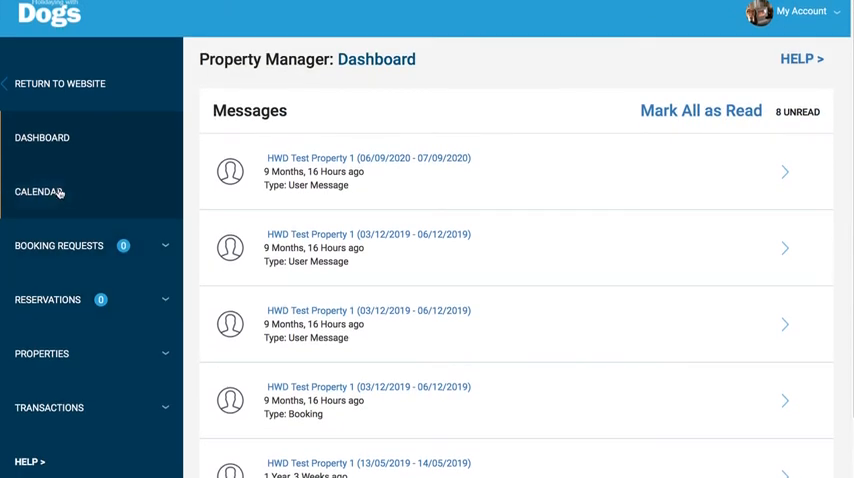
Show the availability calendar for HWD Test Property 1 at May 2020.
{"action": "left_click", "coordinate": [37, 191]}
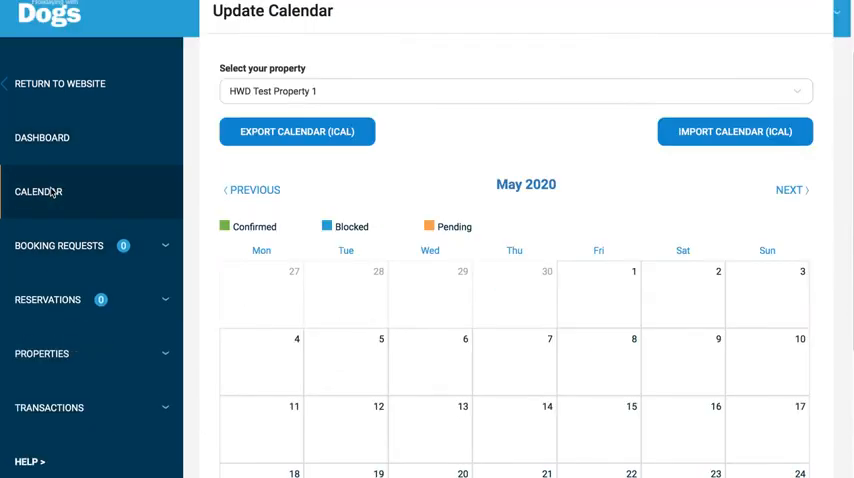
{"action": "left_click", "coordinate": [510, 91]}
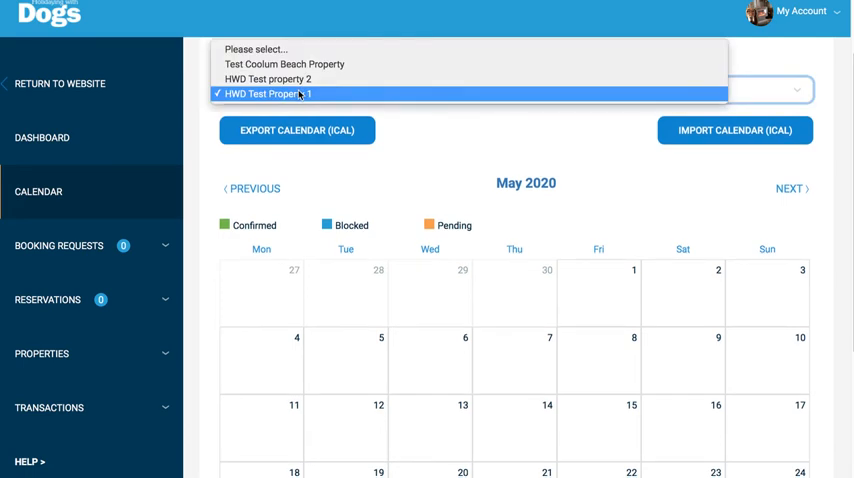
{"action": "left_click", "coordinate": [266, 93]}
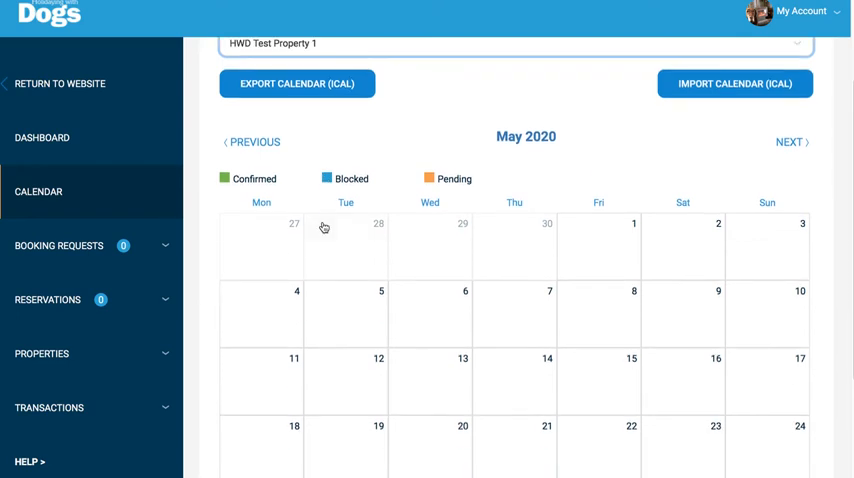
{"action": "mouse_move", "coordinate": [543, 181]}
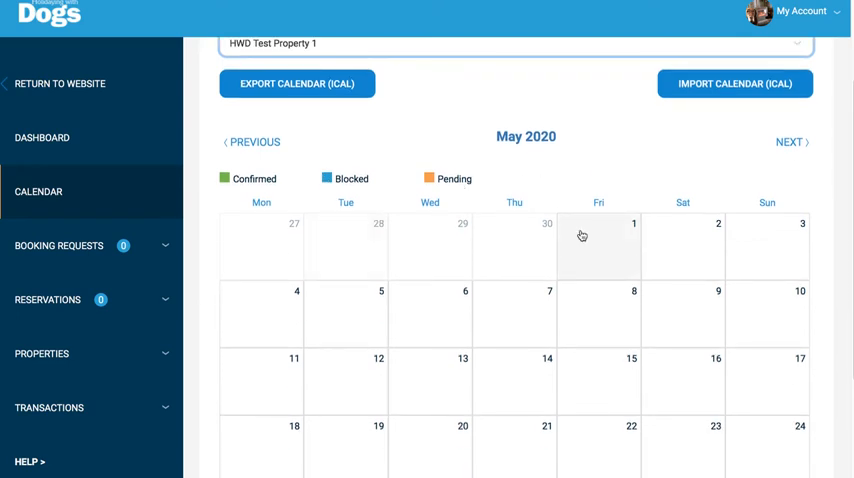
Block 1–5 May 2020 on HWD Test Property 1's calendar.
{"action": "left_click", "coordinate": [598, 245]}
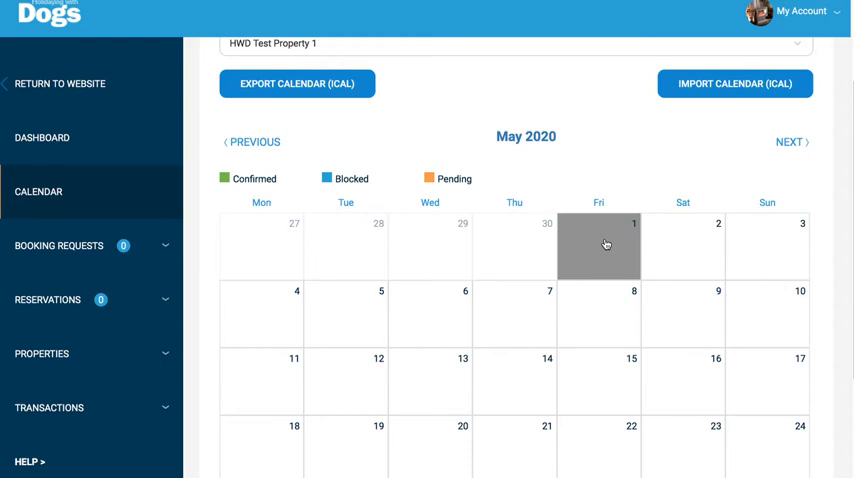
{"action": "left_click", "coordinate": [599, 245]}
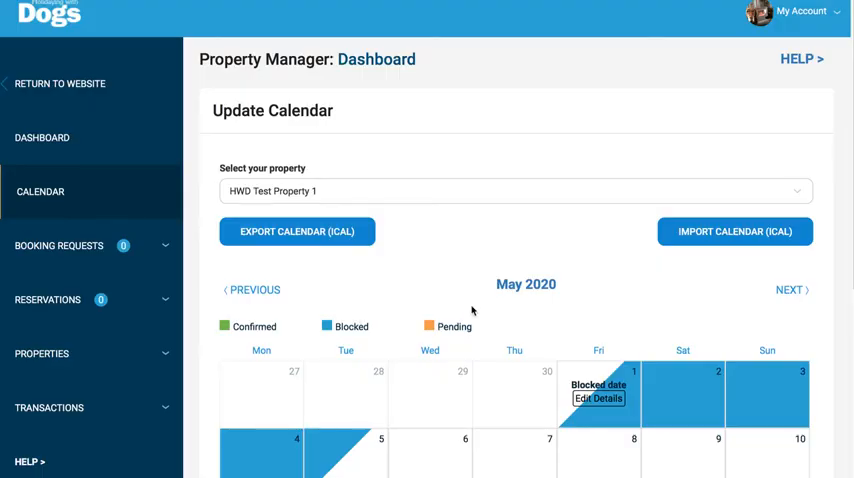
{"action": "scroll", "scroll_direction": "down", "scroll_amount": 3}
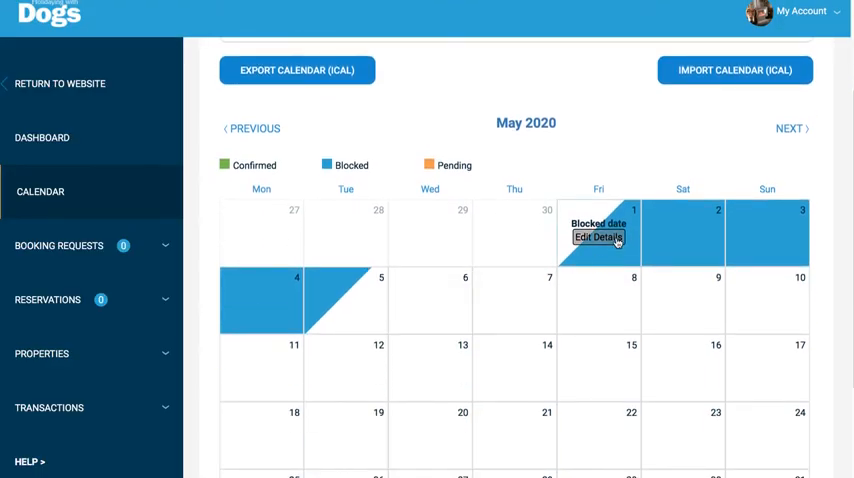
Change the early-May blocked range's comment to 'Test booking' and save.
{"action": "left_click", "coordinate": [598, 237]}
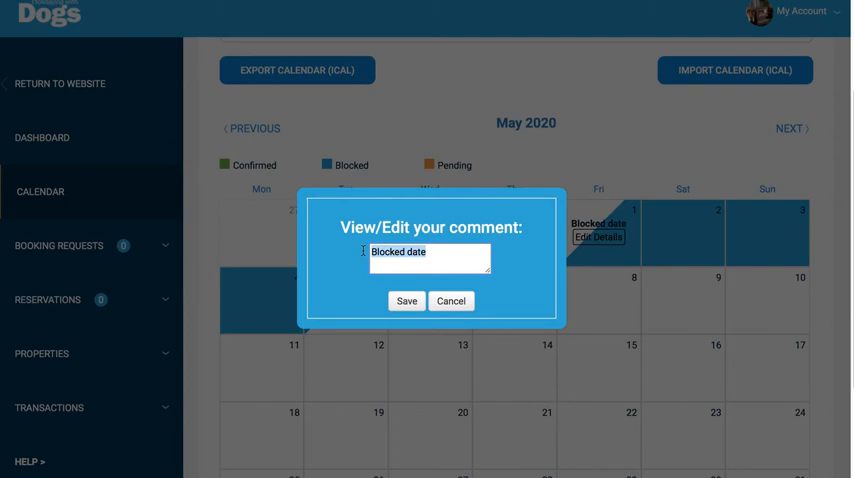
{"action": "type", "text": "Test booking"}
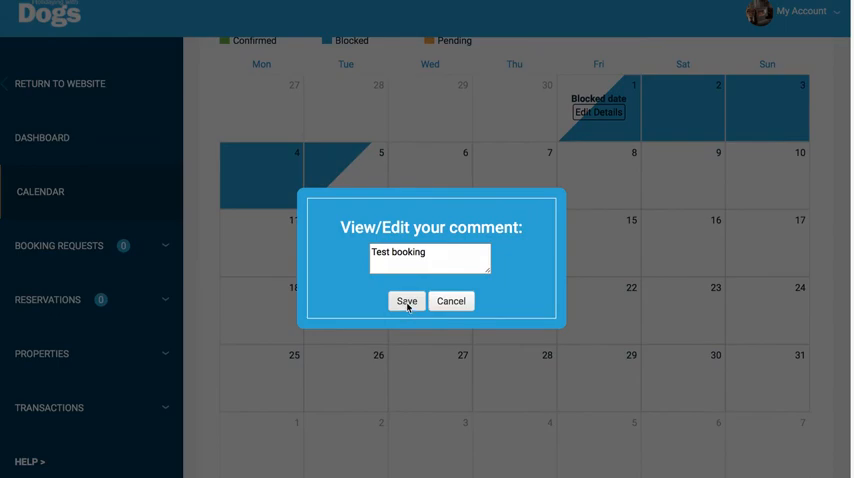
{"action": "left_click", "coordinate": [406, 301]}
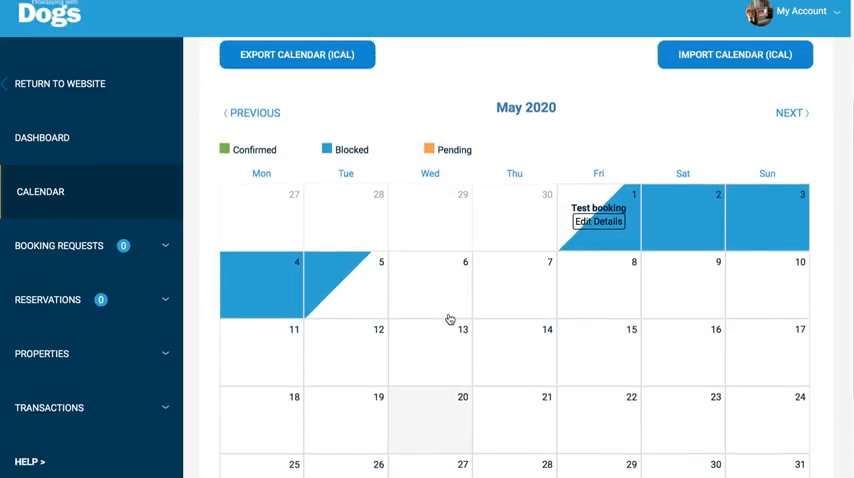
{"action": "scroll", "scroll_direction": "down", "scroll_amount": 3}
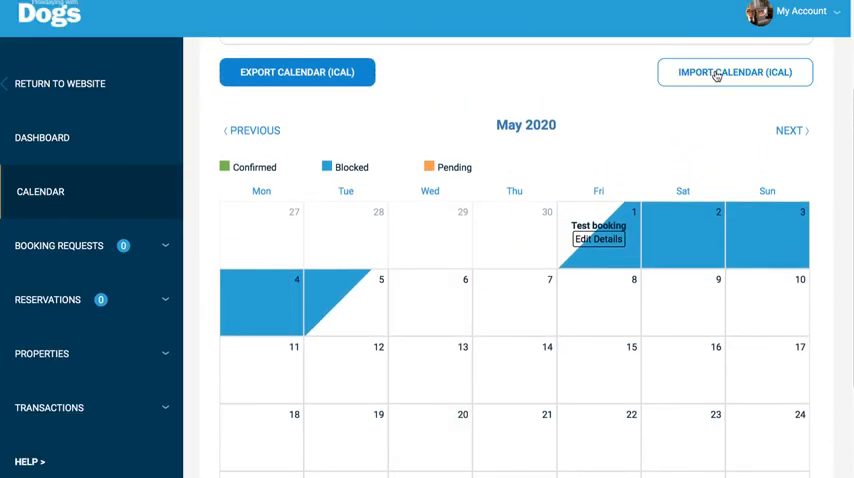
Import the Airbnb .ics feed and view June 2020's 'Airbnb (Not available)' bookings.
{"action": "left_click", "coordinate": [735, 72]}
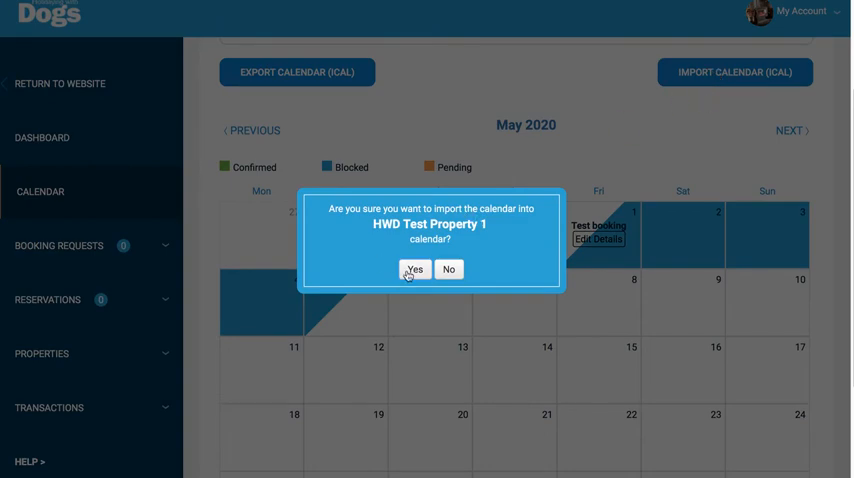
{"action": "left_click", "coordinate": [413, 269]}
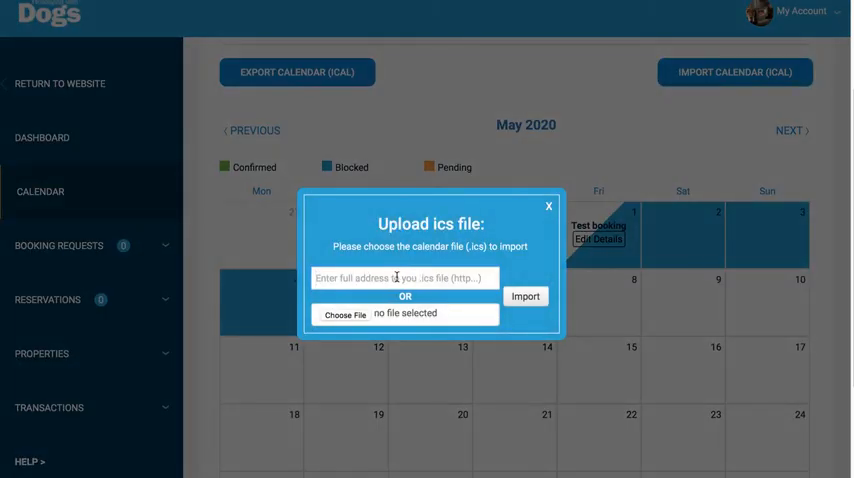
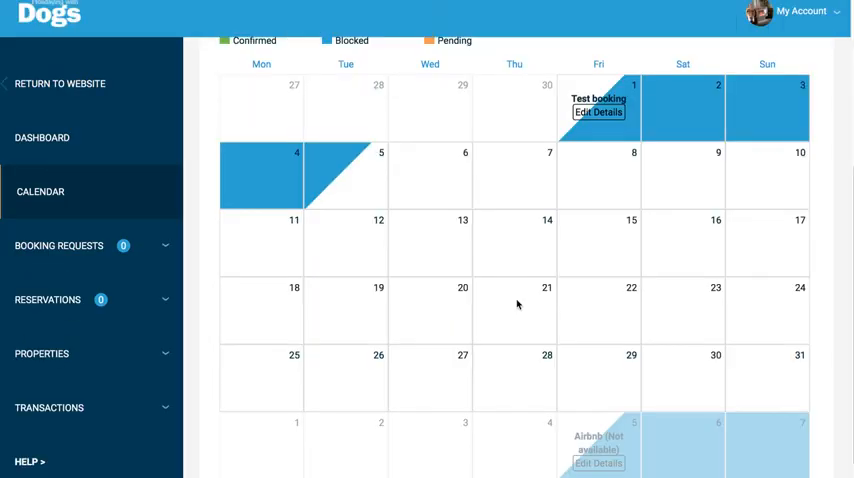
{"action": "left_click", "coordinate": [788, 72]}
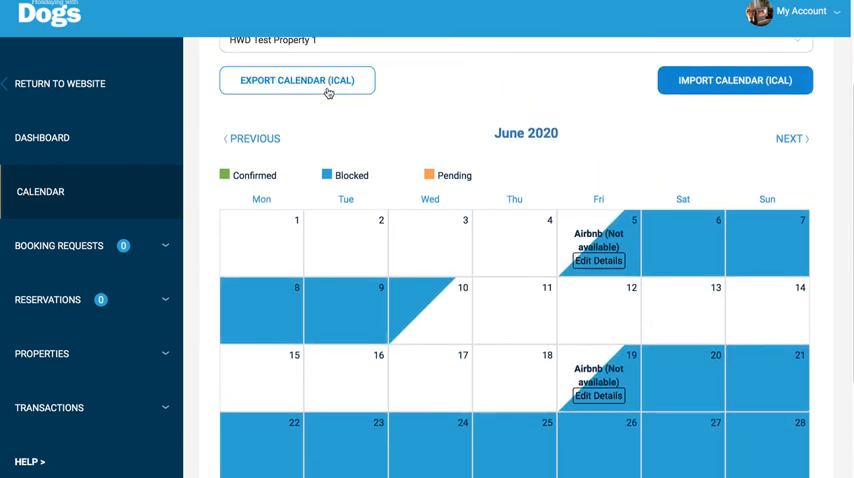
Export HWD Test Property 1's calendar as iCal and download the file.
{"action": "left_click", "coordinate": [297, 80]}
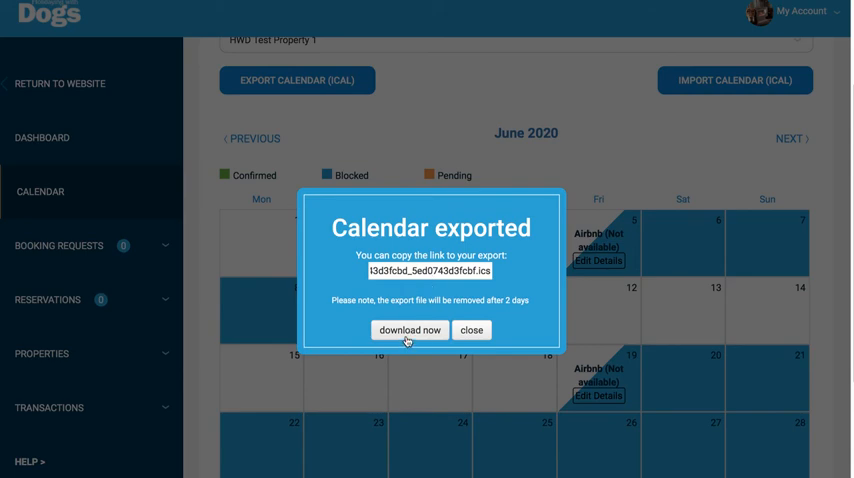
{"action": "left_click", "coordinate": [470, 330]}
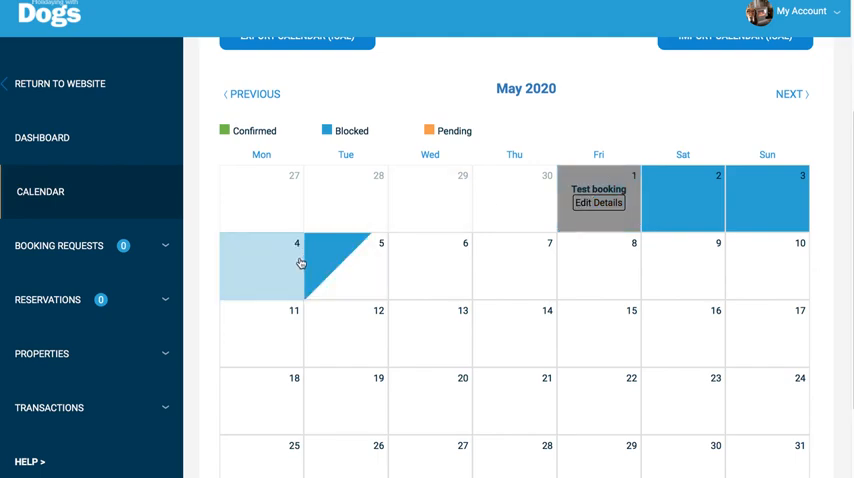
Unblock the 'Test booking' dates in early May 2020.
{"action": "left_click", "coordinate": [297, 264]}
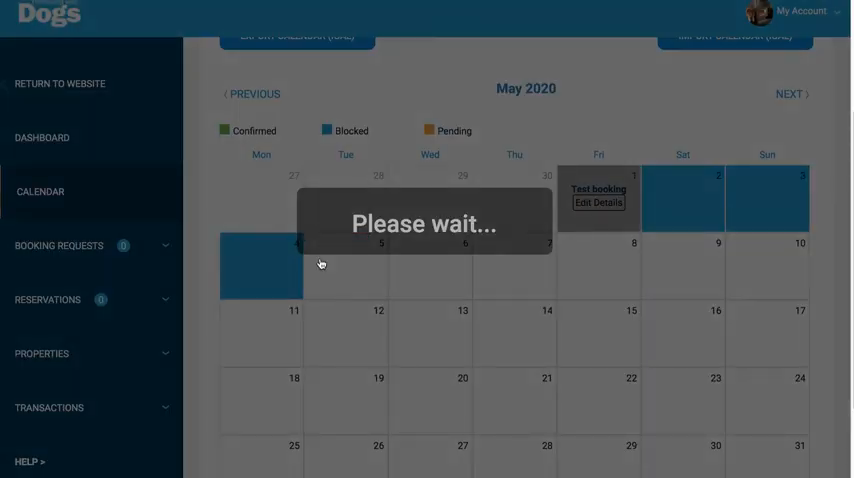